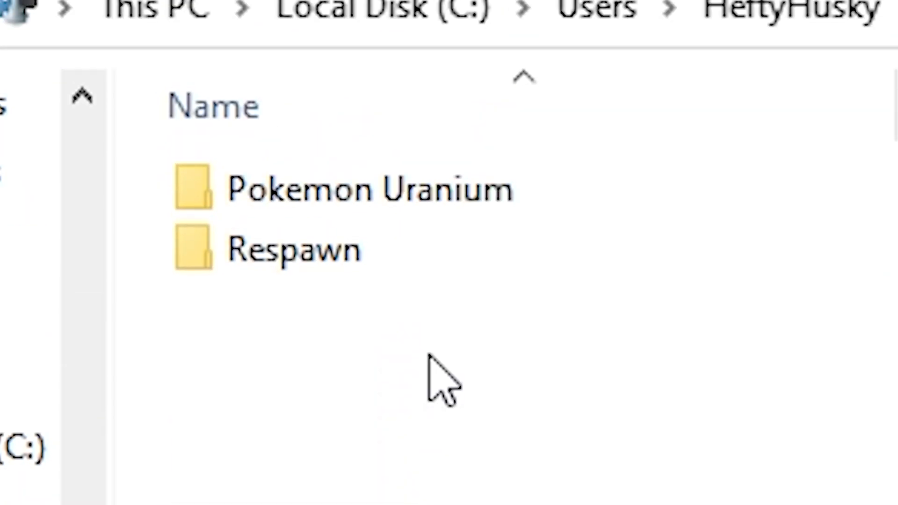
Open the Respawn saved-games folder and bring up the context menu for the videoconfig file
double_click(293, 248)
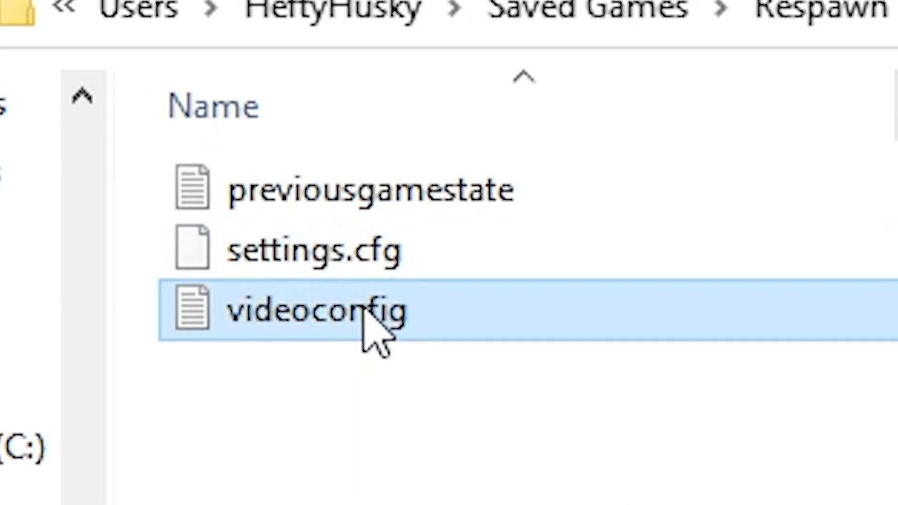
right_click(315, 313)
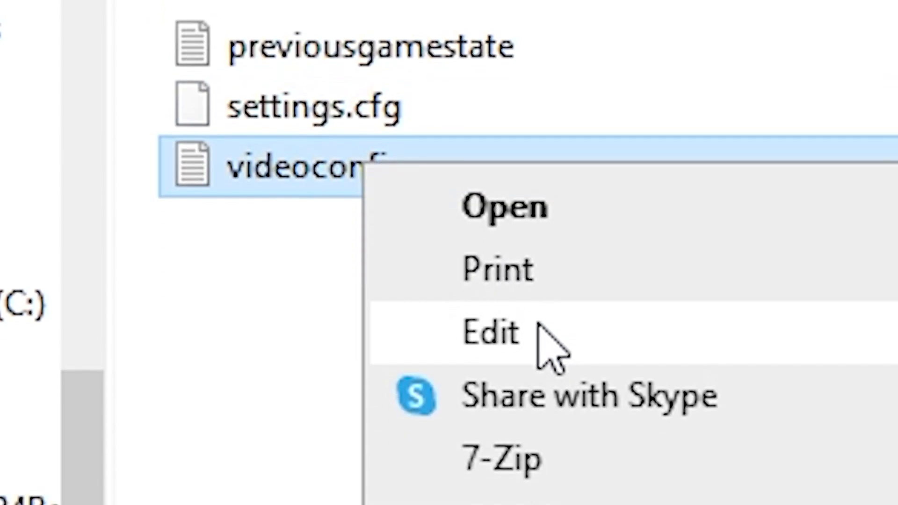
Edit videoconfig, then raise the resolution to 2560x1440 native, apply it and keep the new settings
left_click(489, 334)
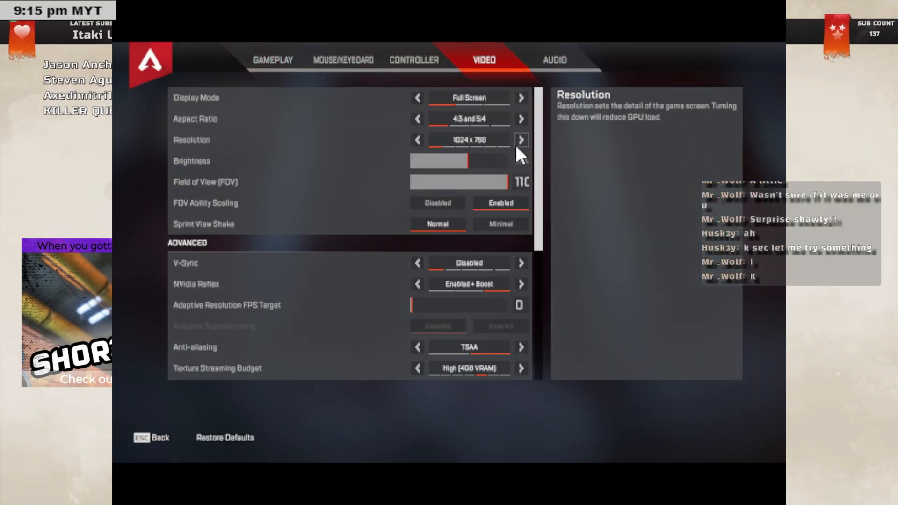
left_click(520, 139)
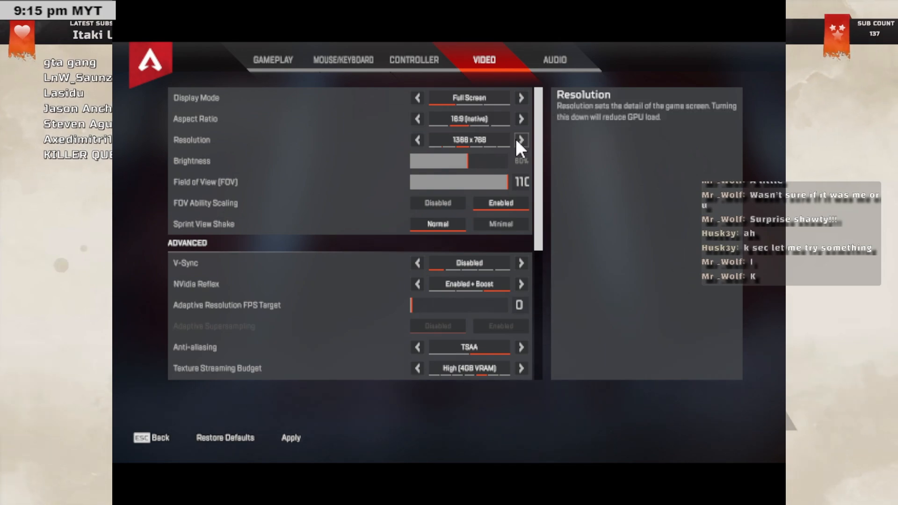
left_click(520, 139)
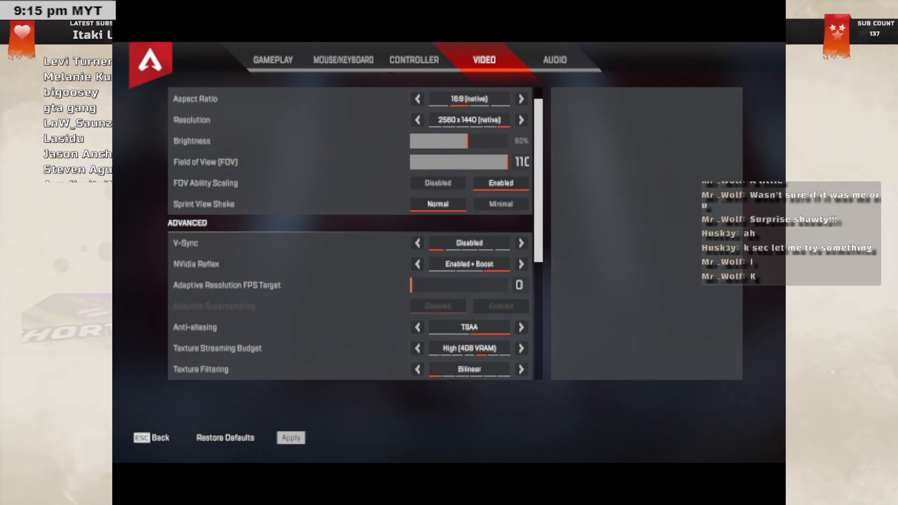
left_click(290, 437)
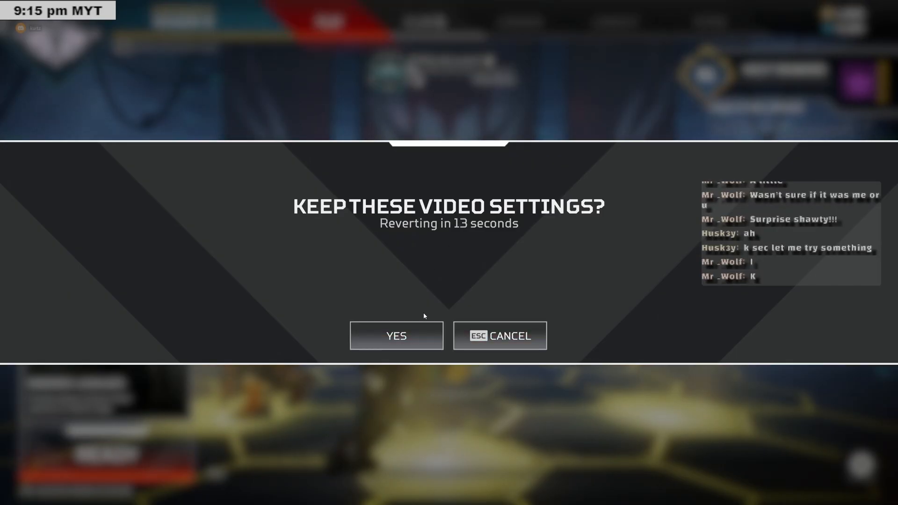
left_click(396, 336)
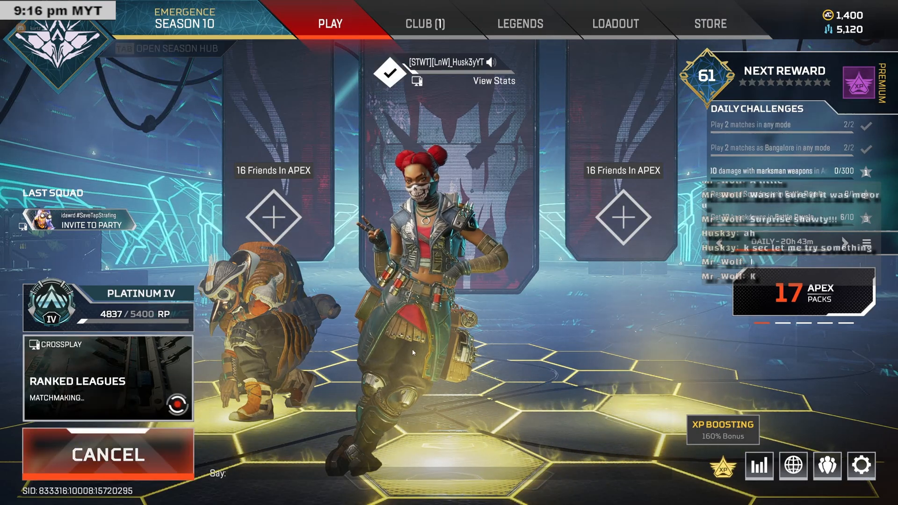